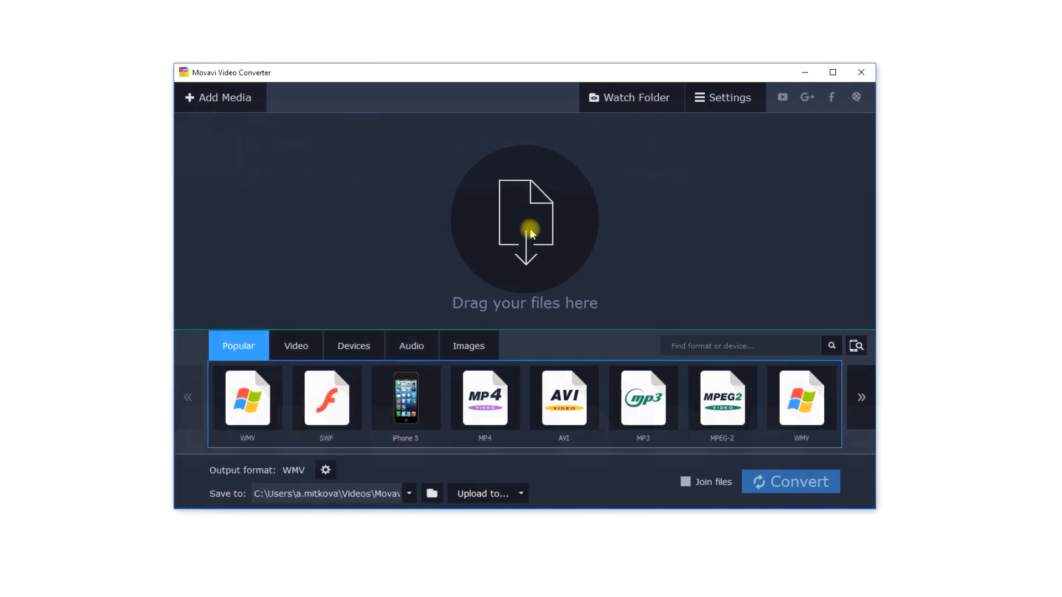
- Choose MP4 as the output format for the converter
left_click(218, 97)
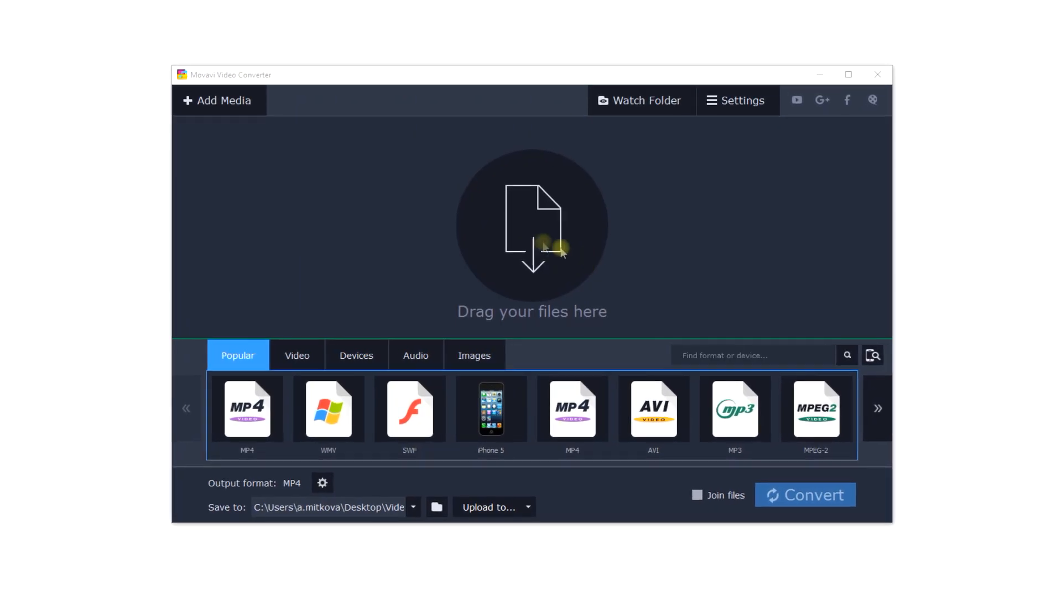
- Load Summer Adventures.wmv from the Summer folder and show the video format categories
left_click(217, 101)
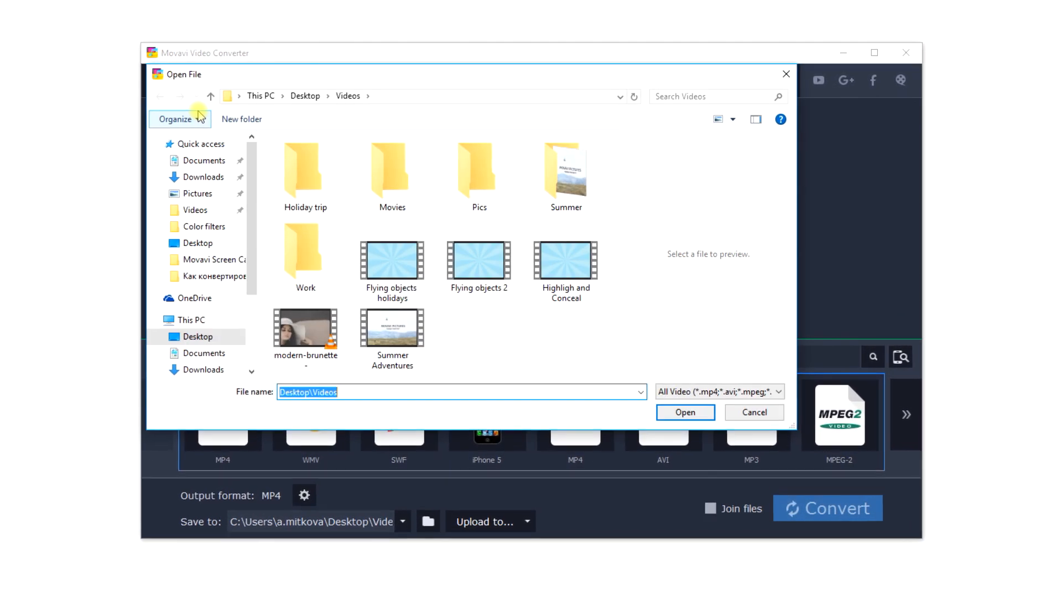
double_click(566, 172)
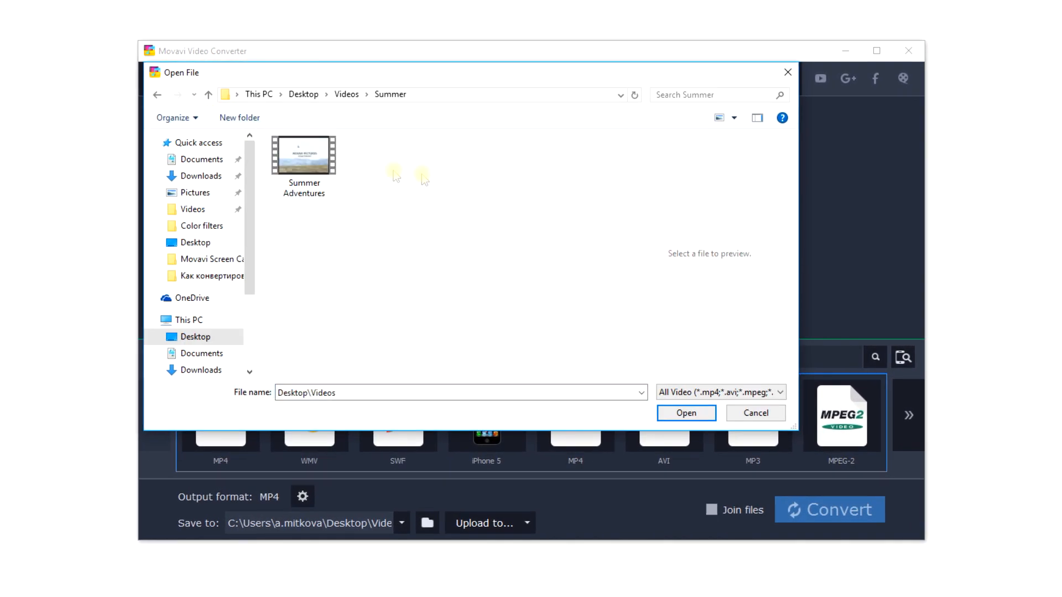
left_click(685, 413)
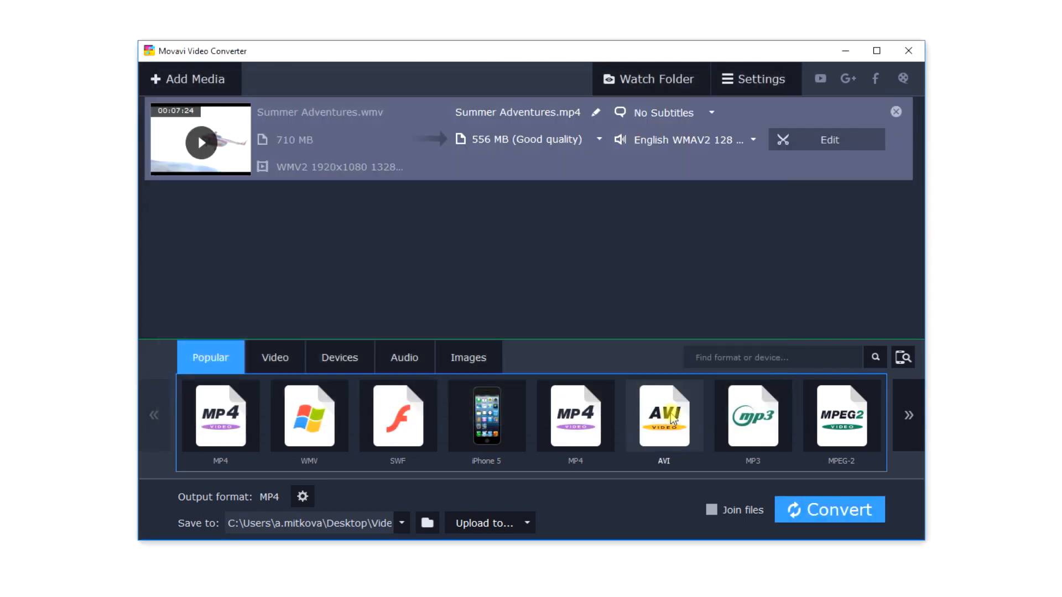
mouse_move(432, 357)
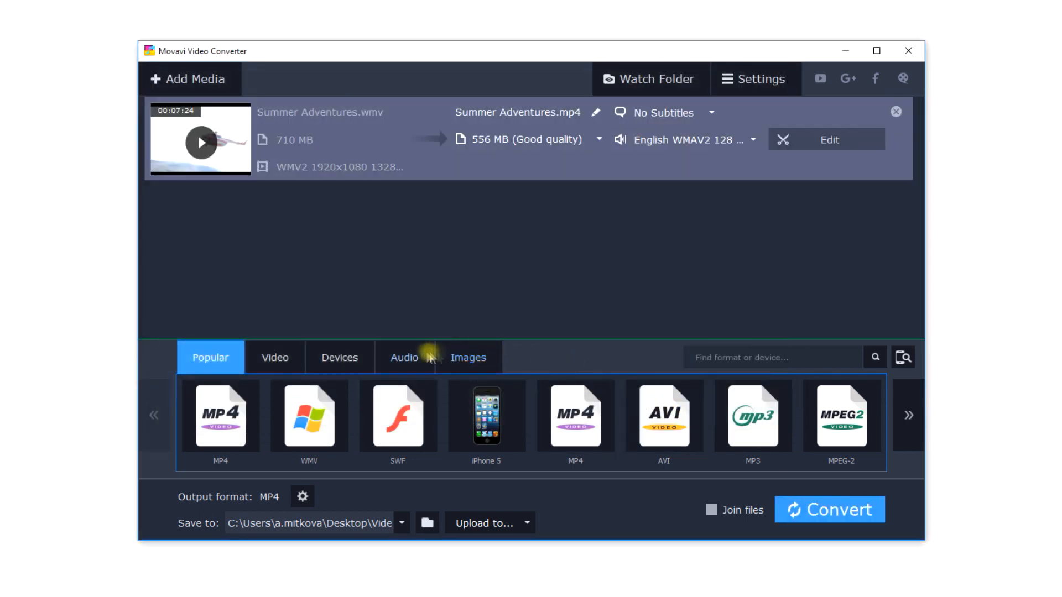
left_click(274, 357)
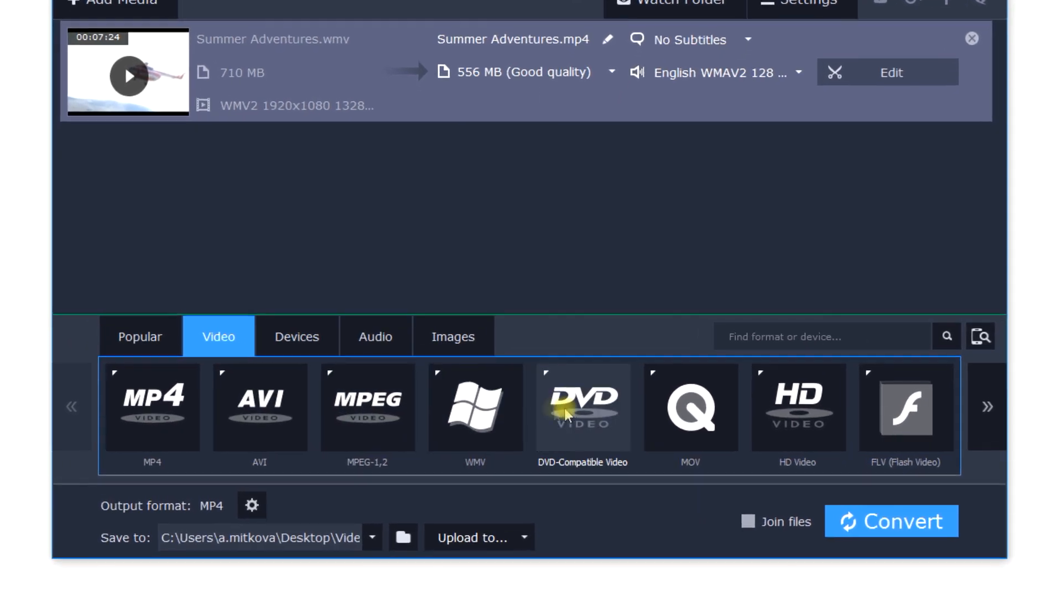
- Show the Add DVD option in the Add Media menu
left_click(364, 90)
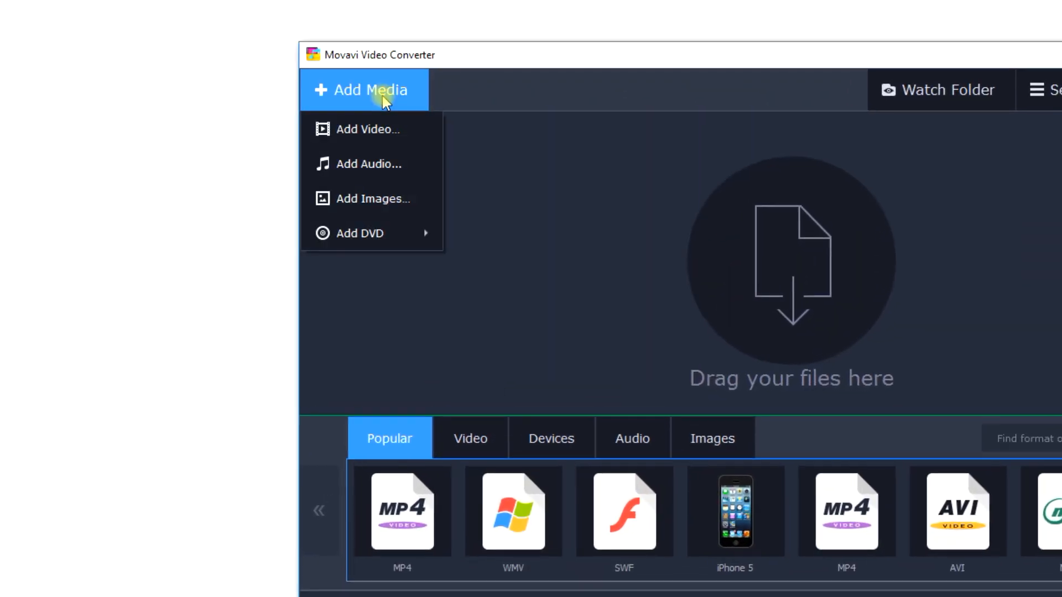
mouse_move(357, 225)
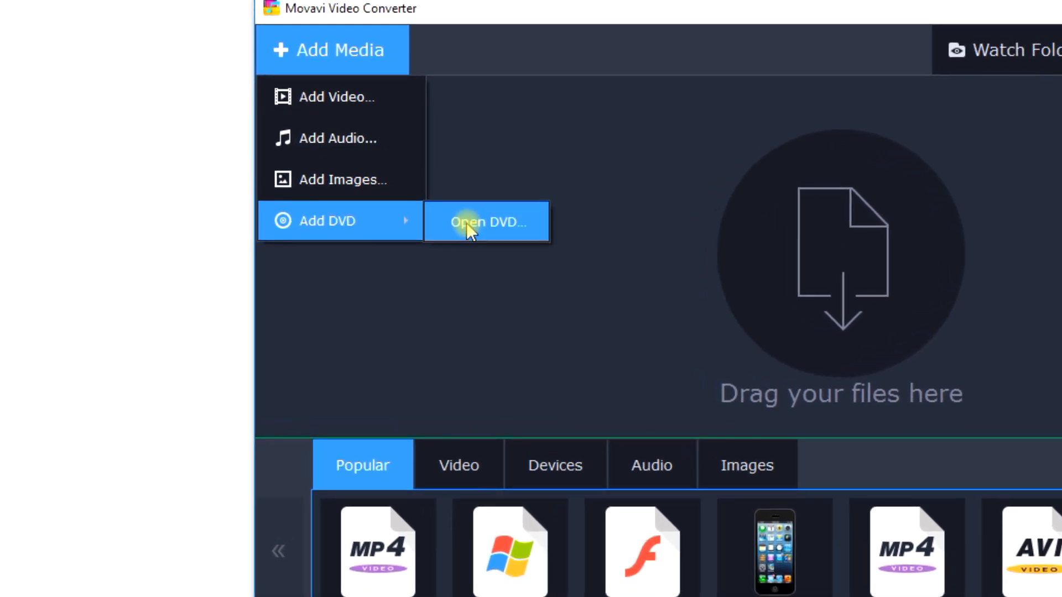
left_click(485, 221)
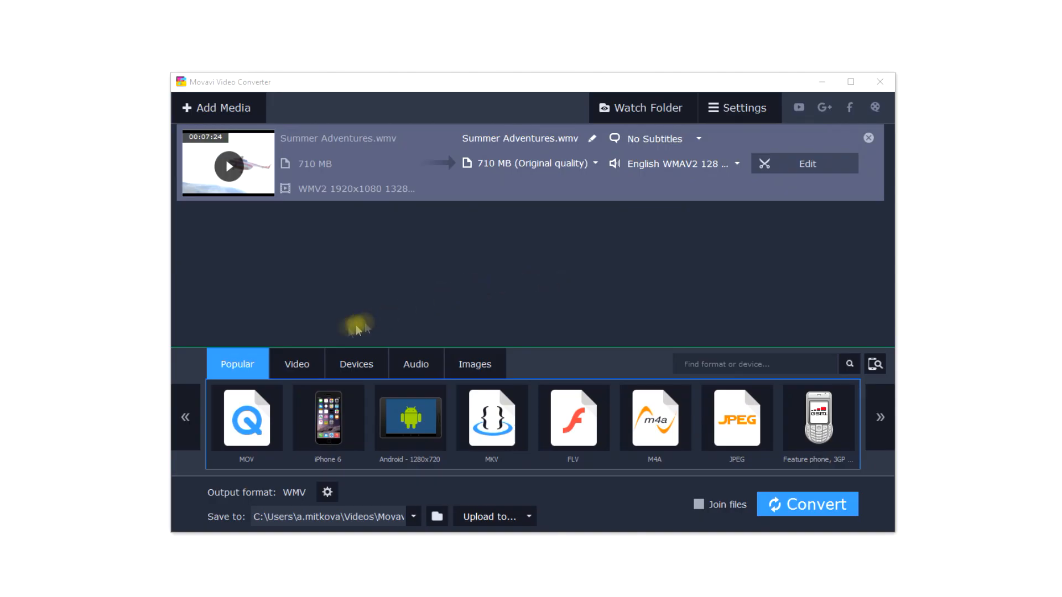
- Set the output to the MP4 (Same as input, H.264) preset, about 556 MB
left_click(297, 364)
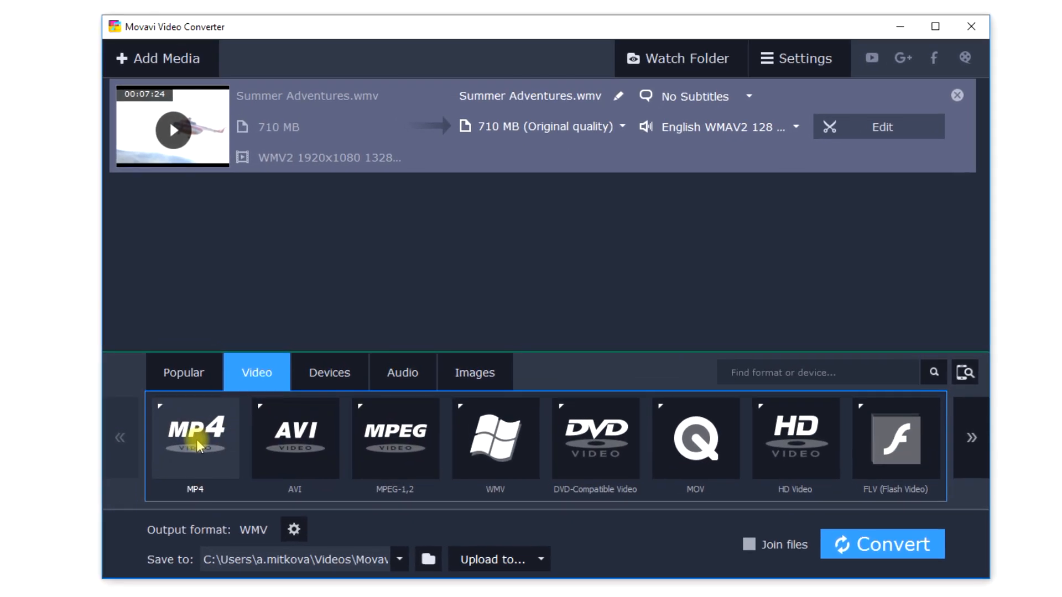
left_click(195, 438)
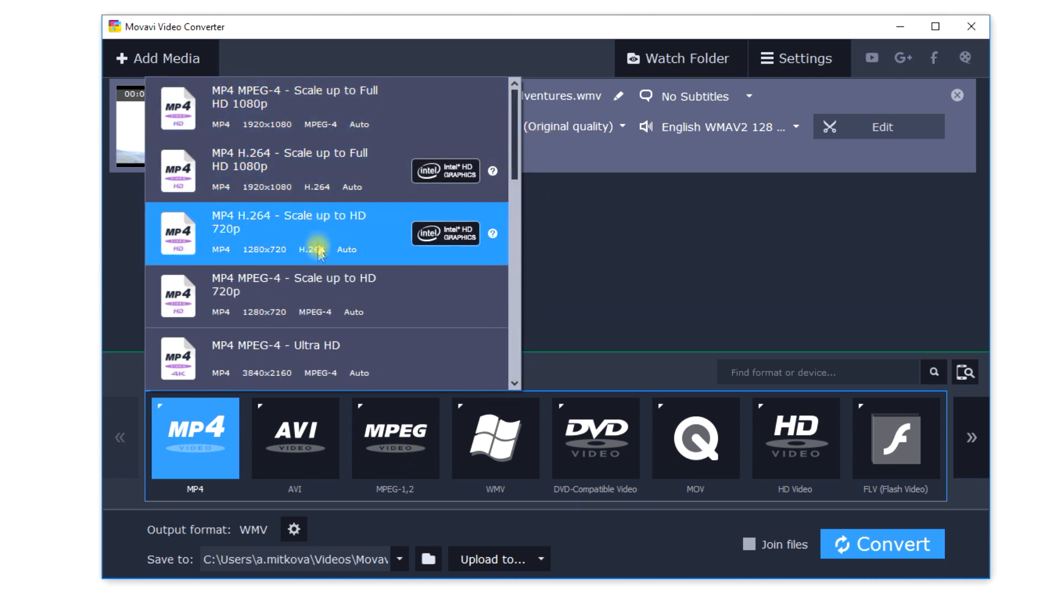
scroll("down", 3)
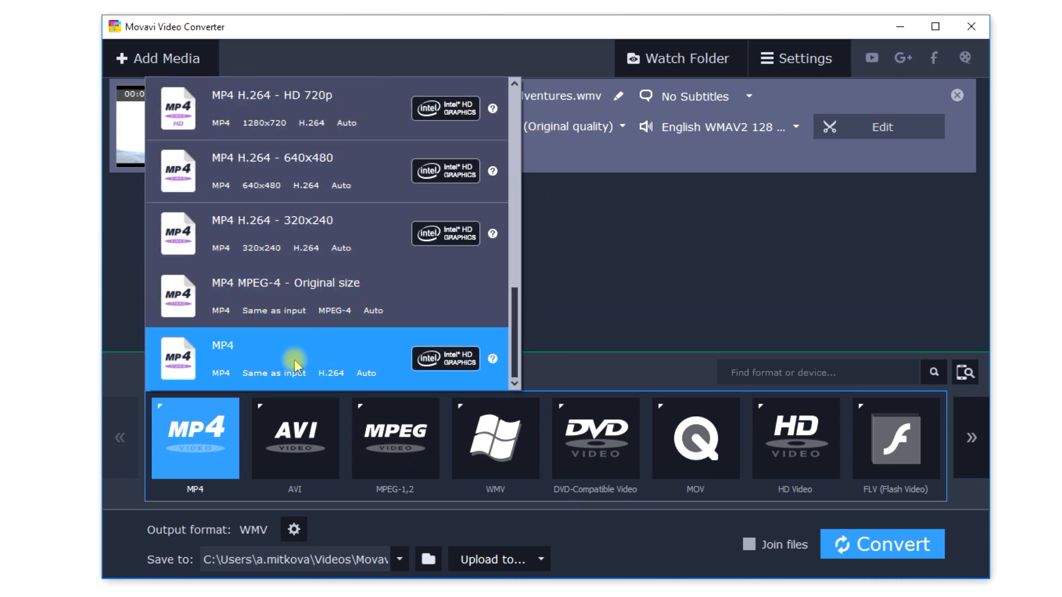
left_click(291, 357)
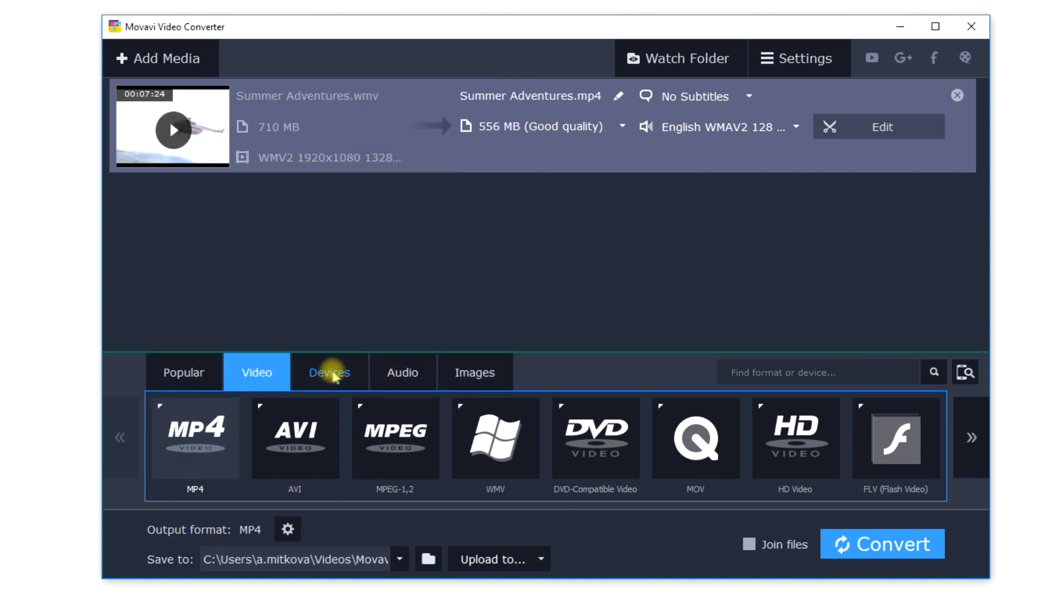
left_click(330, 372)
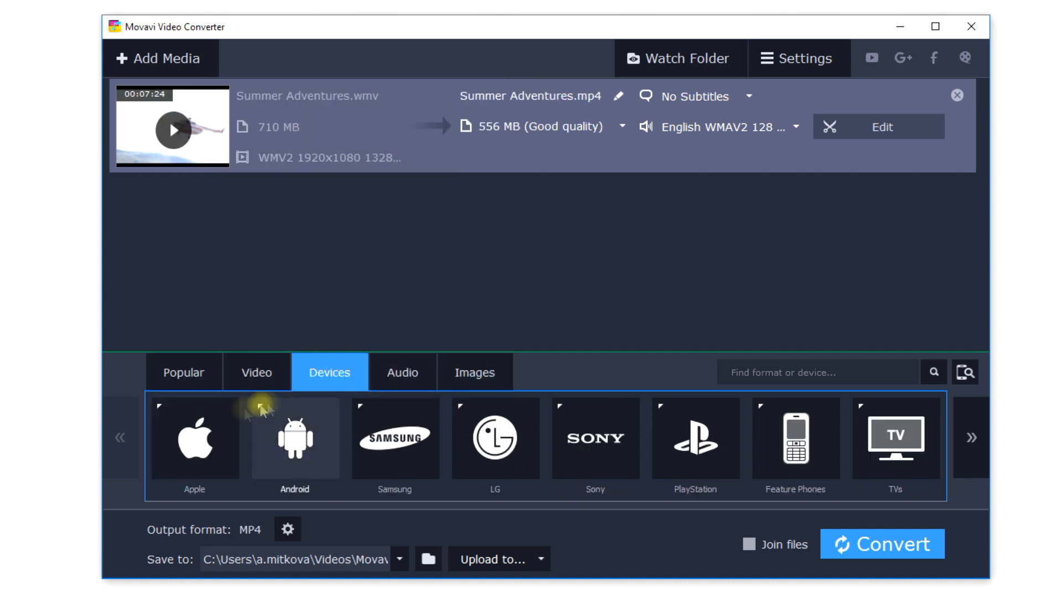
mouse_move(394, 444)
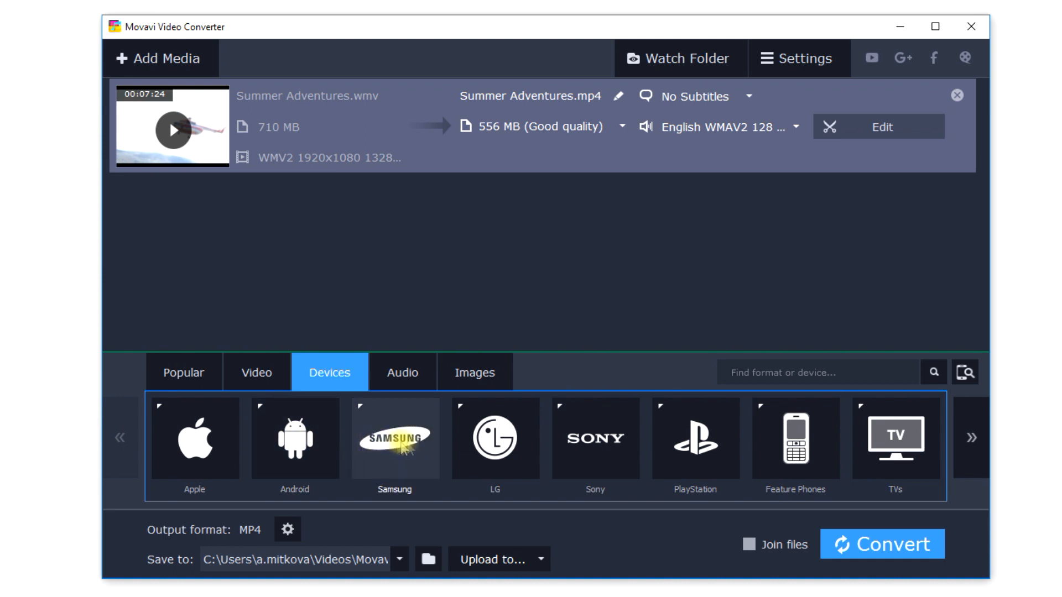
mouse_move(894, 438)
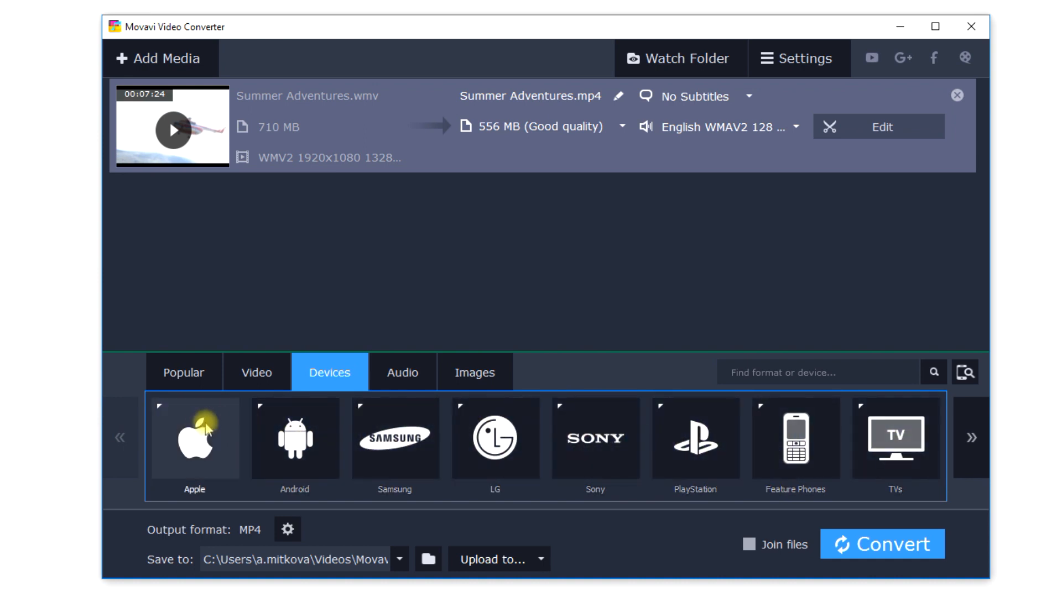
left_click(194, 438)
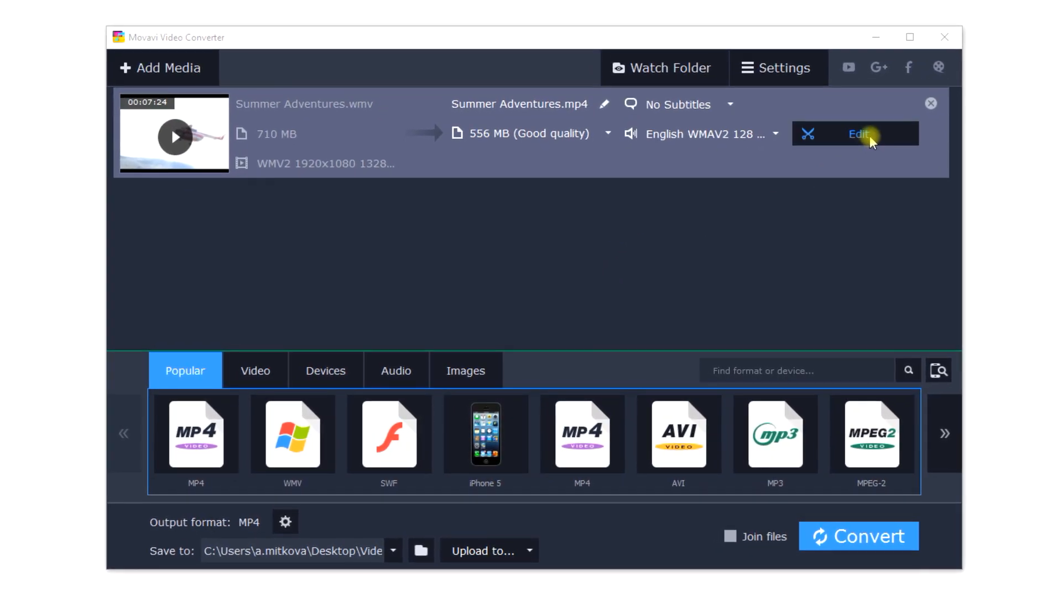
- Split the Summer Adventures clip at about 06:20 and delete the ending fragment
left_click(858, 134)
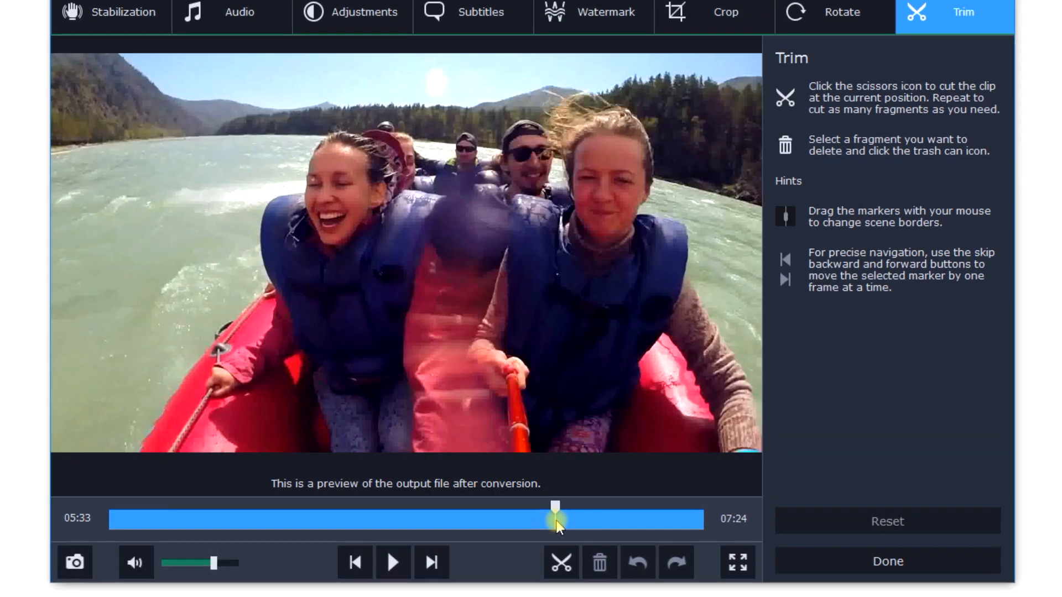
left_click_drag(556, 519, 592, 510)
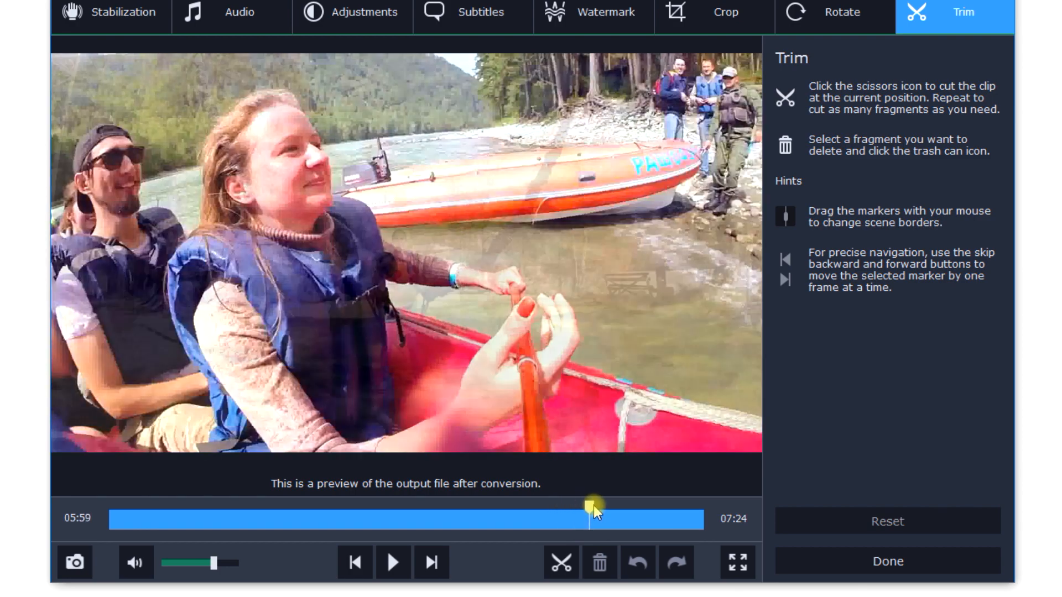
left_click_drag(593, 509, 612, 509)
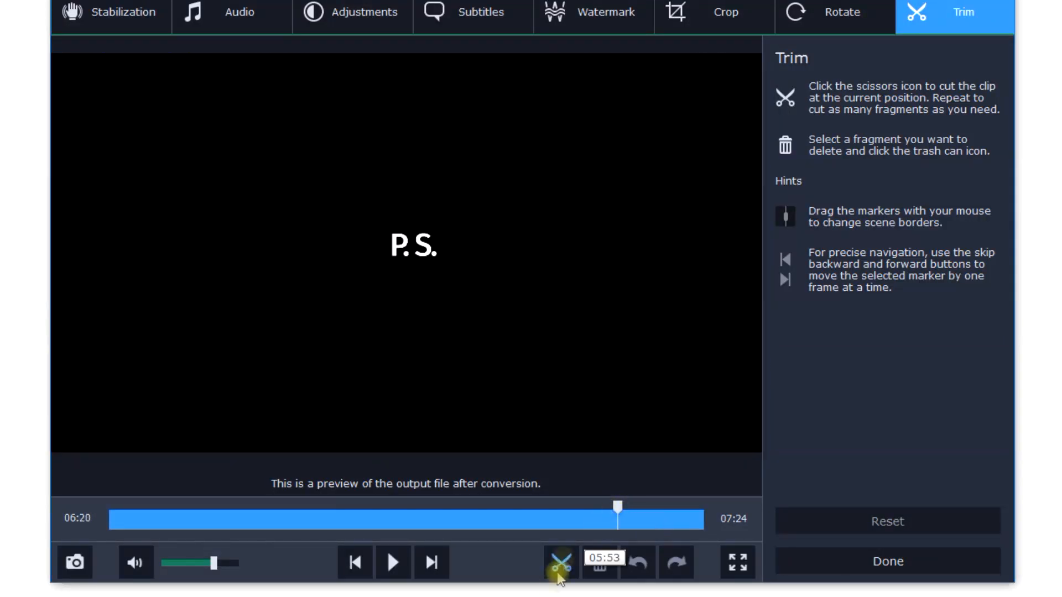
left_click(561, 562)
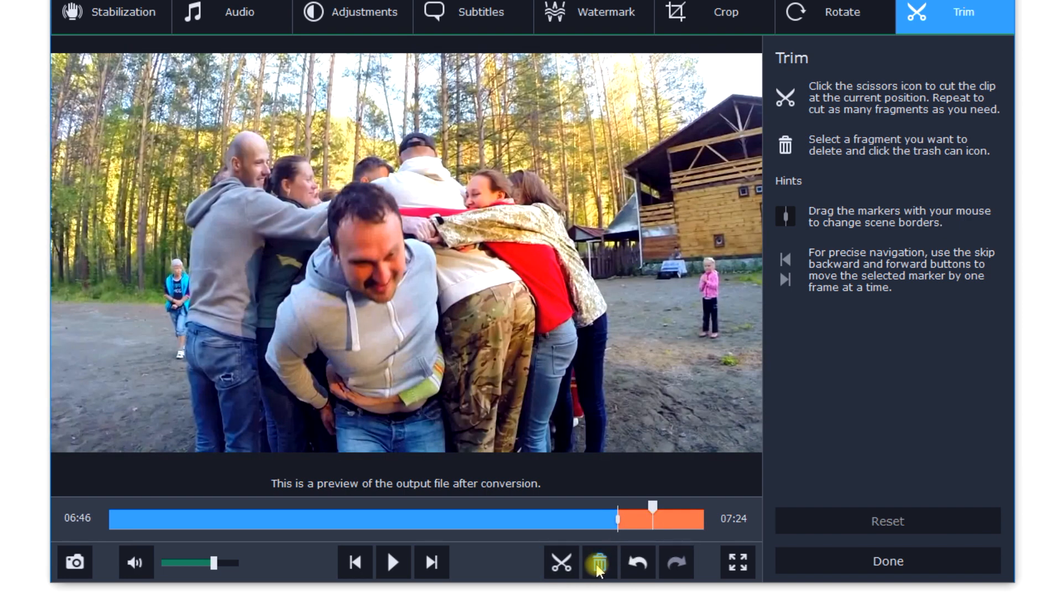
left_click(887, 561)
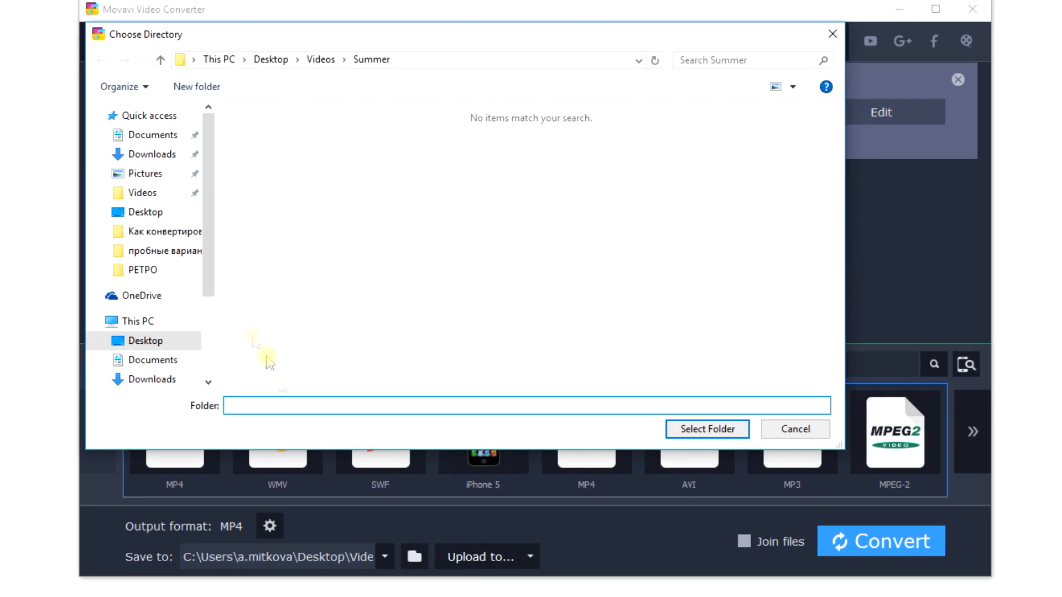
- Make the Videos\Summer folder the output destination, dropping the estimate to 476 MB
left_click(142, 193)
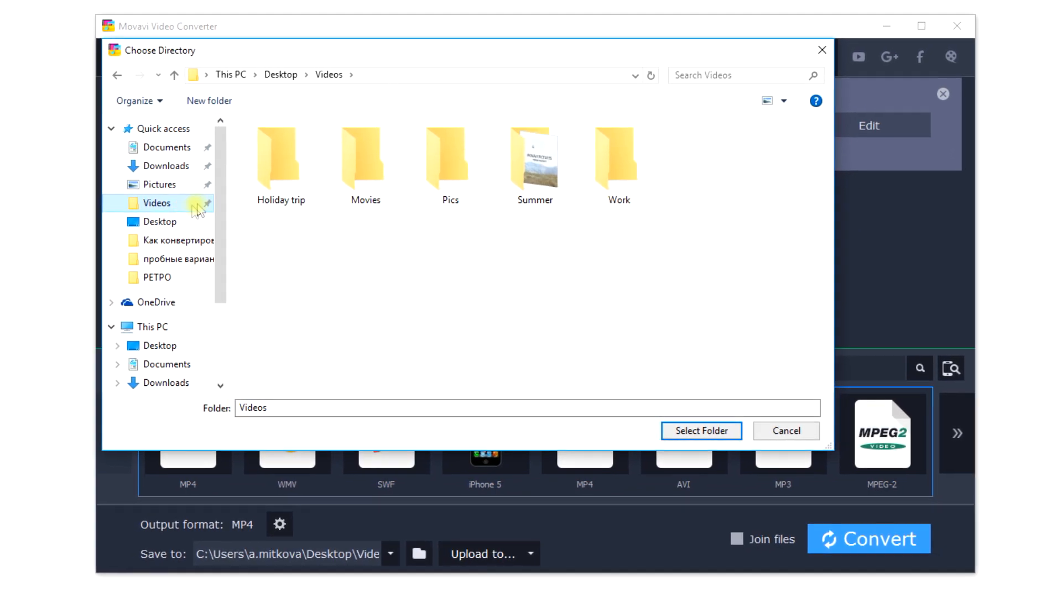
left_click(534, 162)
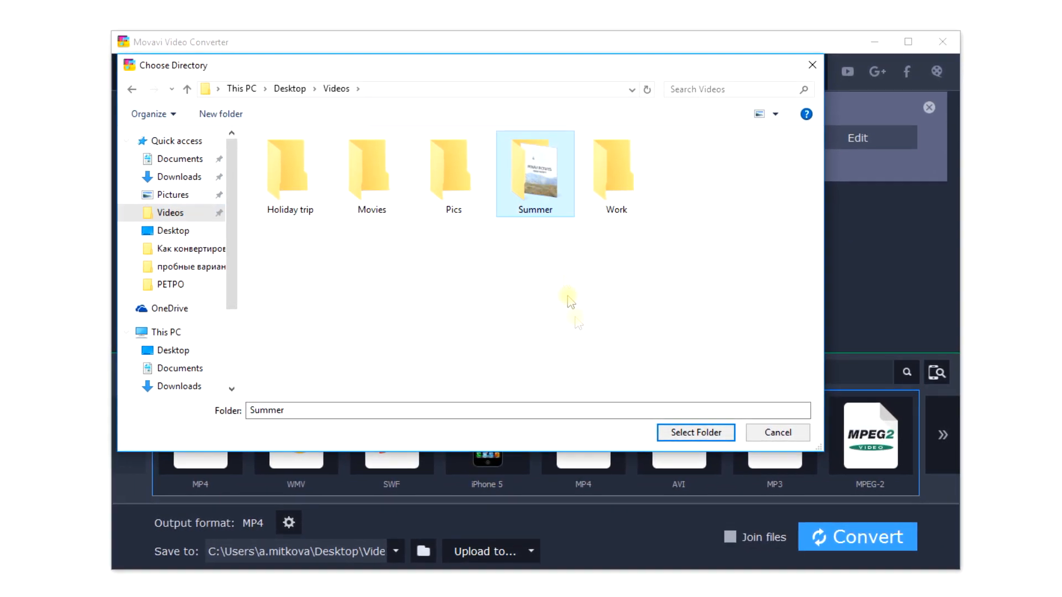
left_click(694, 433)
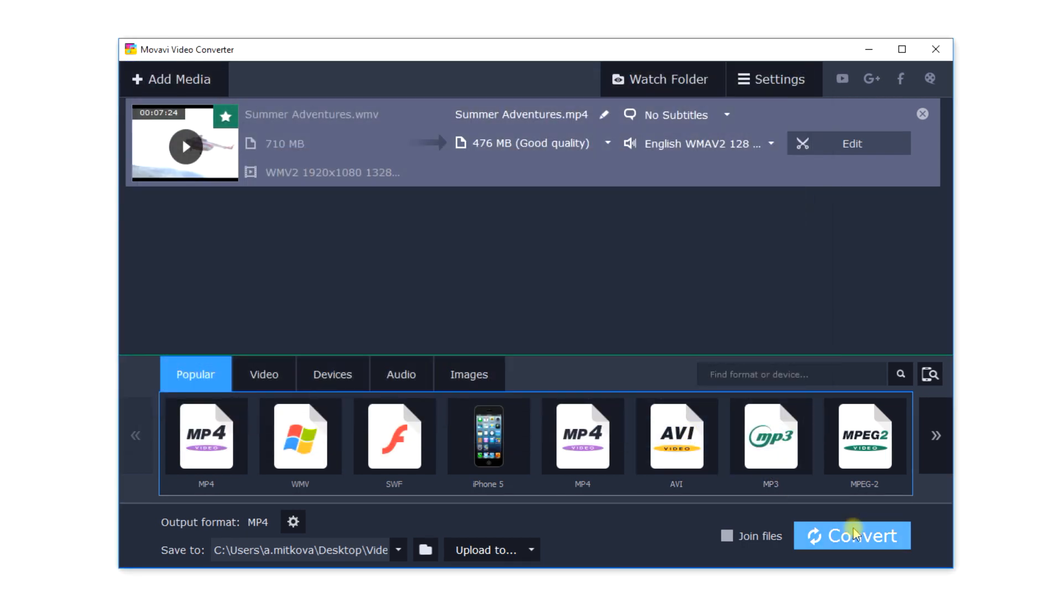
left_click(852, 536)
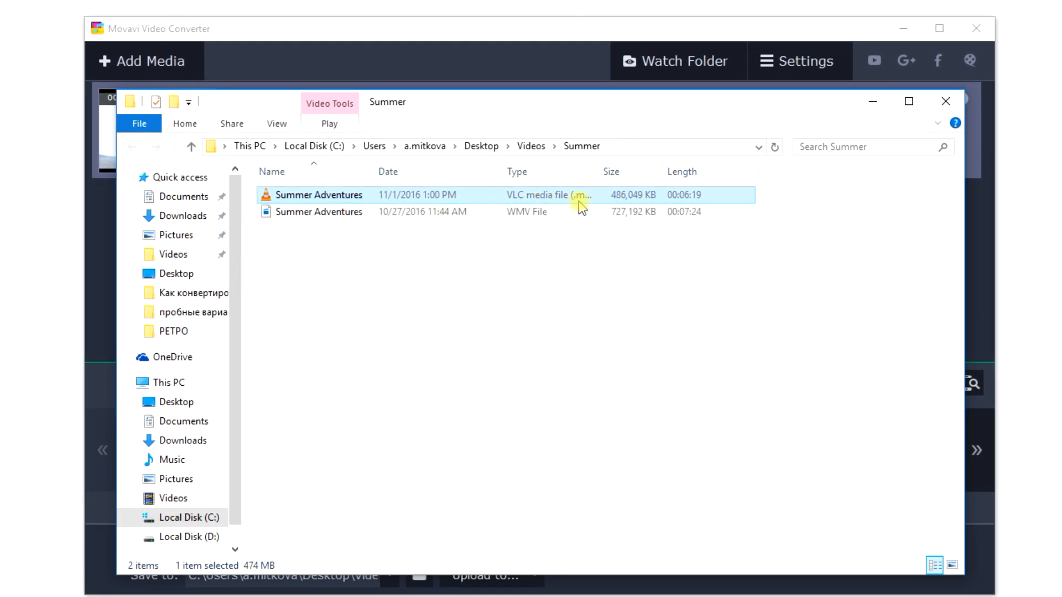
mouse_move(591, 201)
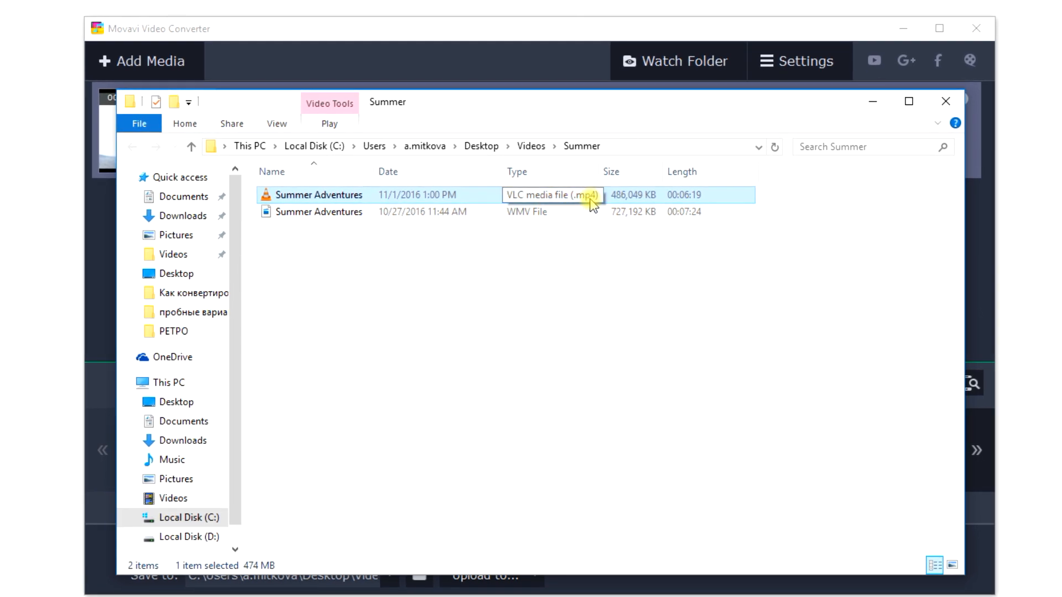